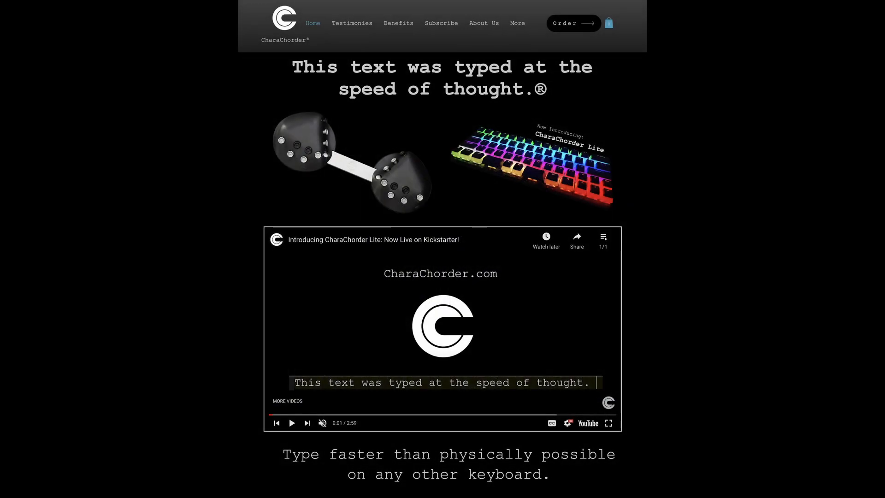
Navigate to the About Us page showing the Our Mission text and Average Speed chart
left_click(483, 23)
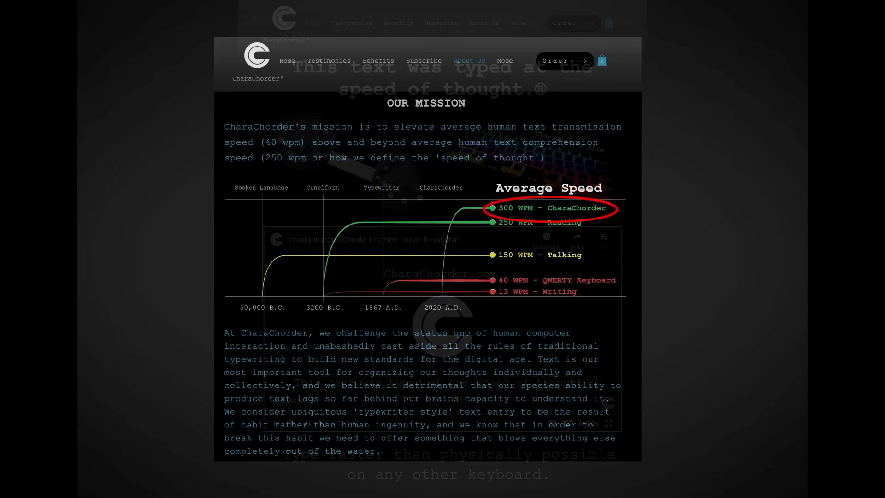